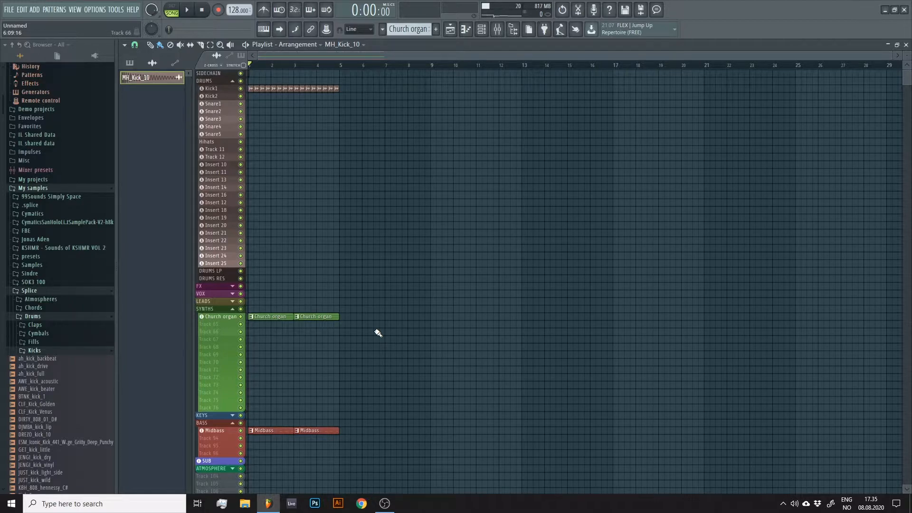
Step: Play the arrangement briefly to hear the kick, then stop playback
left_click(185, 9)
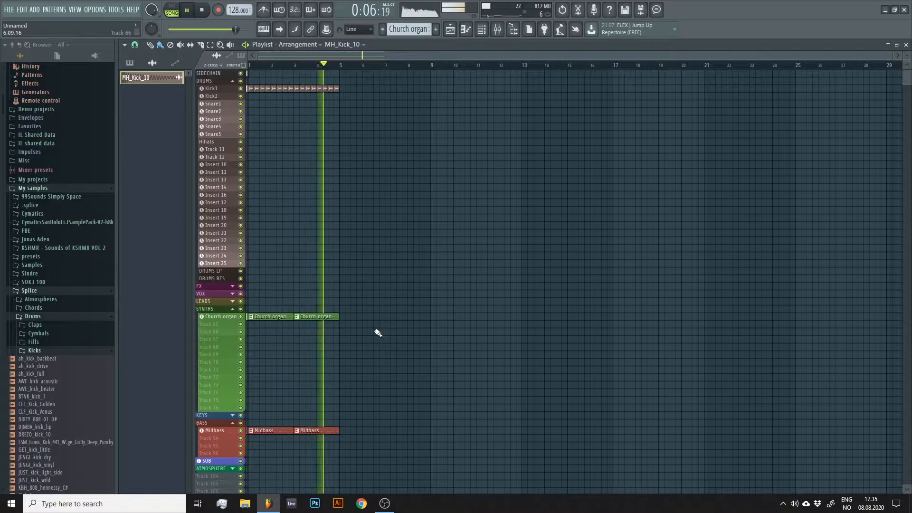
left_click(201, 9)
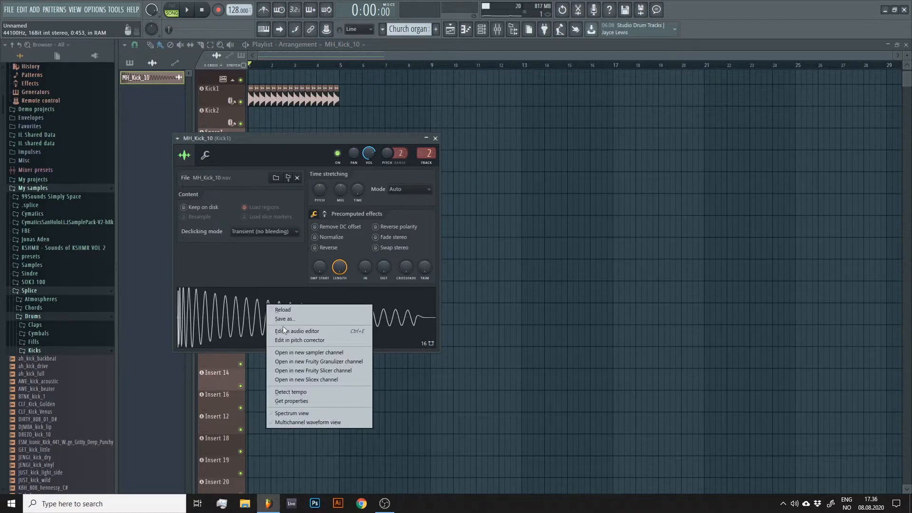
Step: Load the MH_Kick_10 sample into Edison and bring up the waveform options
left_click(299, 331)
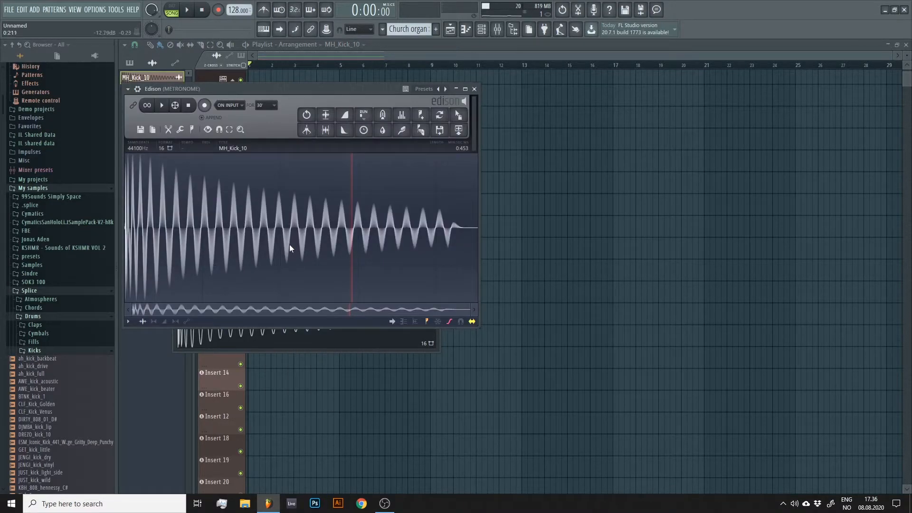
right_click(291, 248)
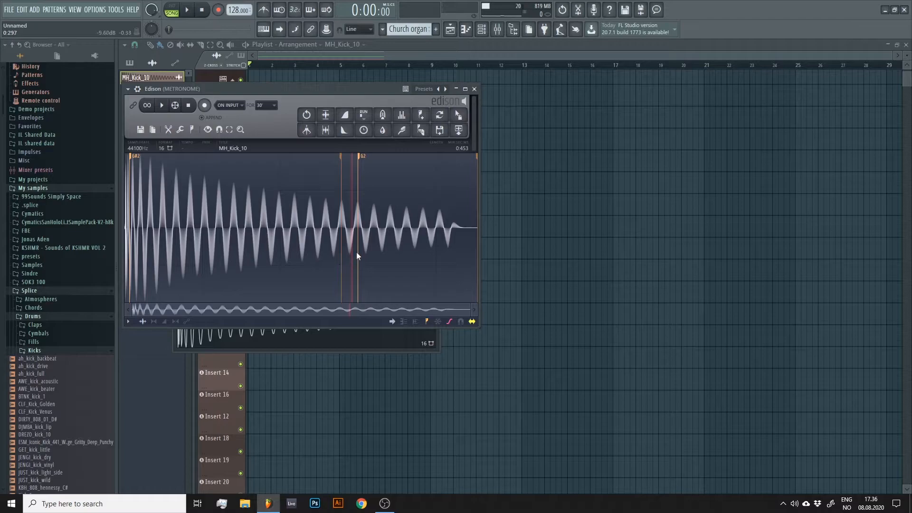
left_click_drag(129, 212, 349, 212)
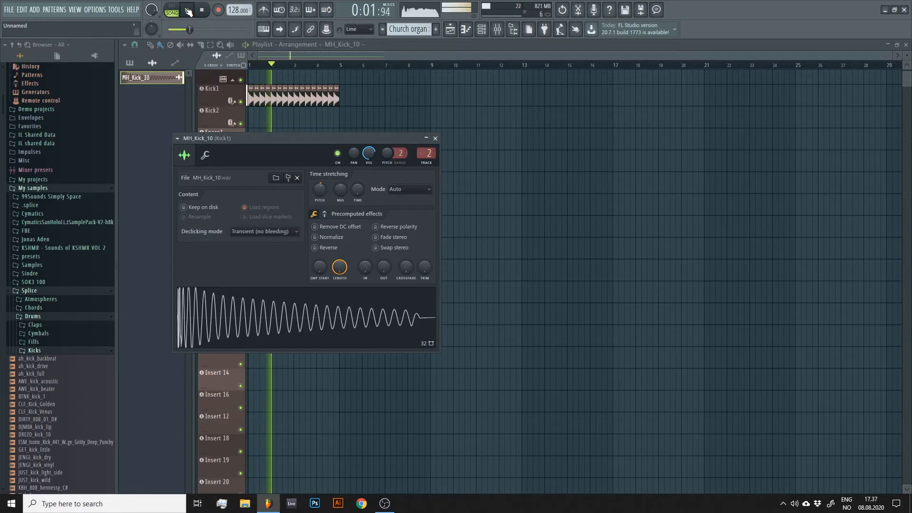
Step: Play the arrangement to hear the kick channel's adjusted tuning
left_click(186, 9)
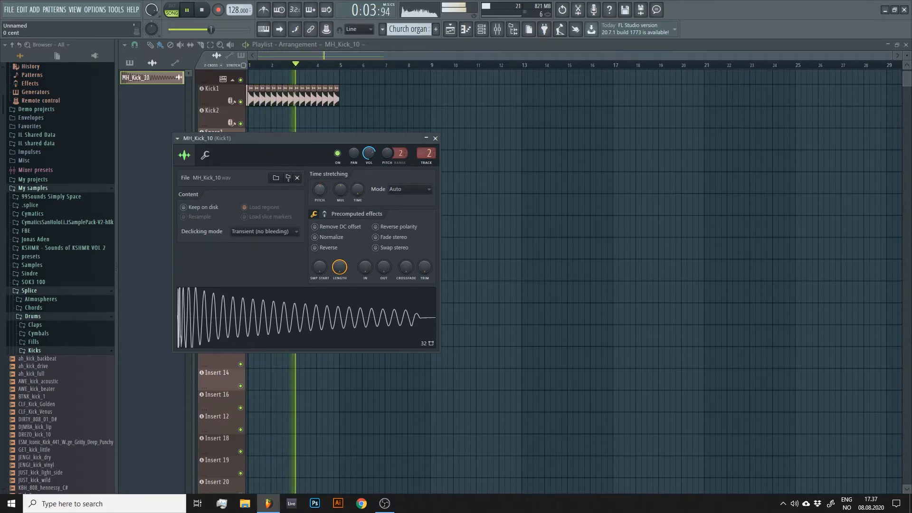